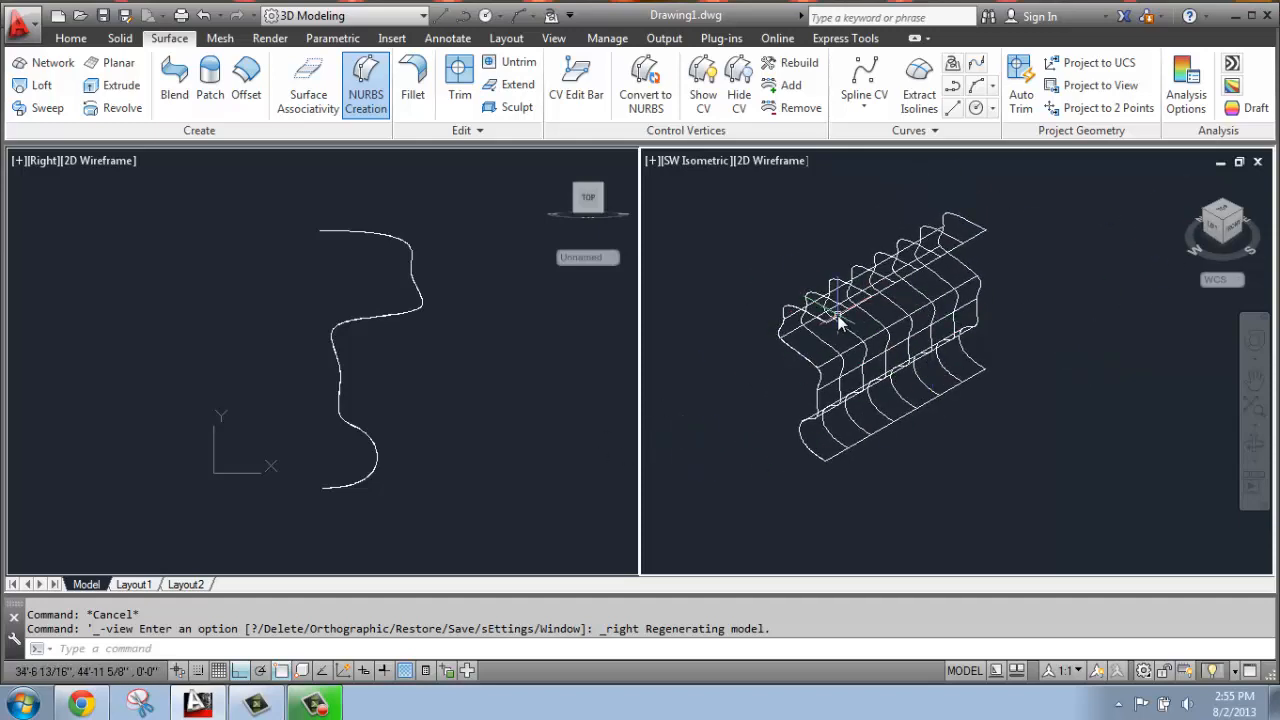
# Orbit the shaded surface, then choose a preset view from the viewport view menu.
pyautogui.moveTo(840, 320); pyautogui.dragTo(770, 478)
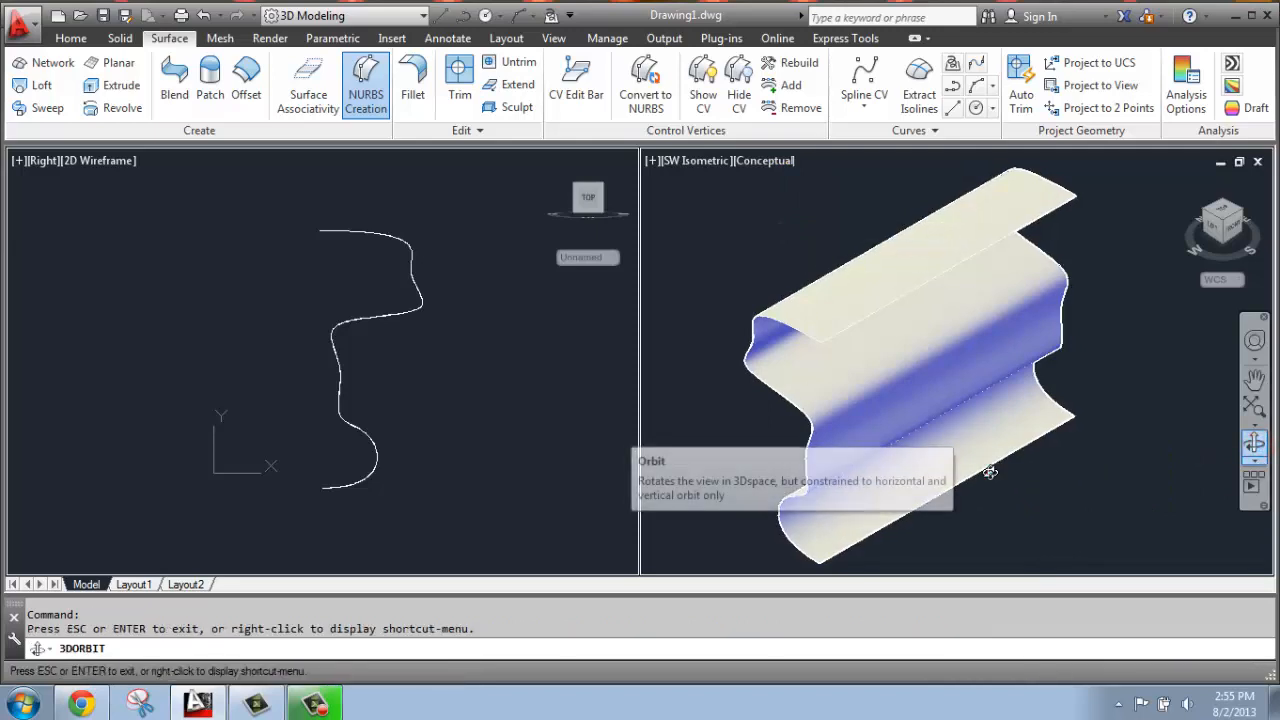
pyautogui.moveTo(990, 472); pyautogui.dragTo(748, 392)
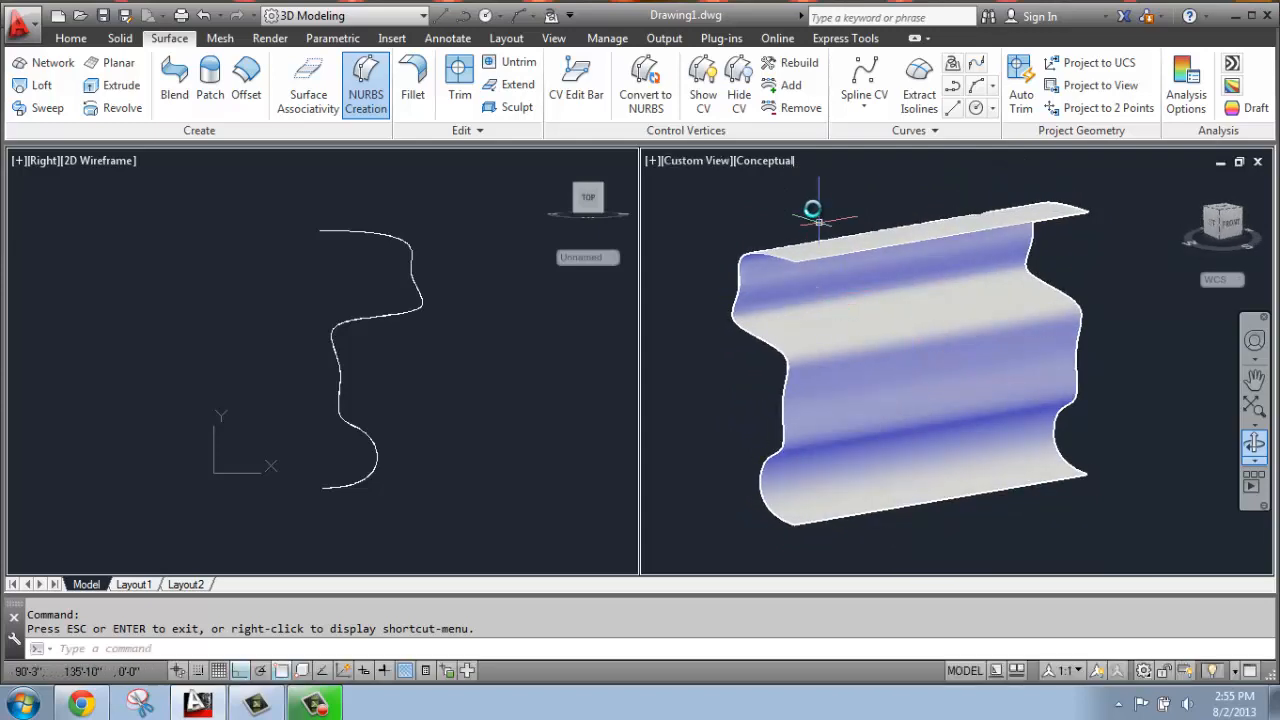
pyautogui.click(696, 160)
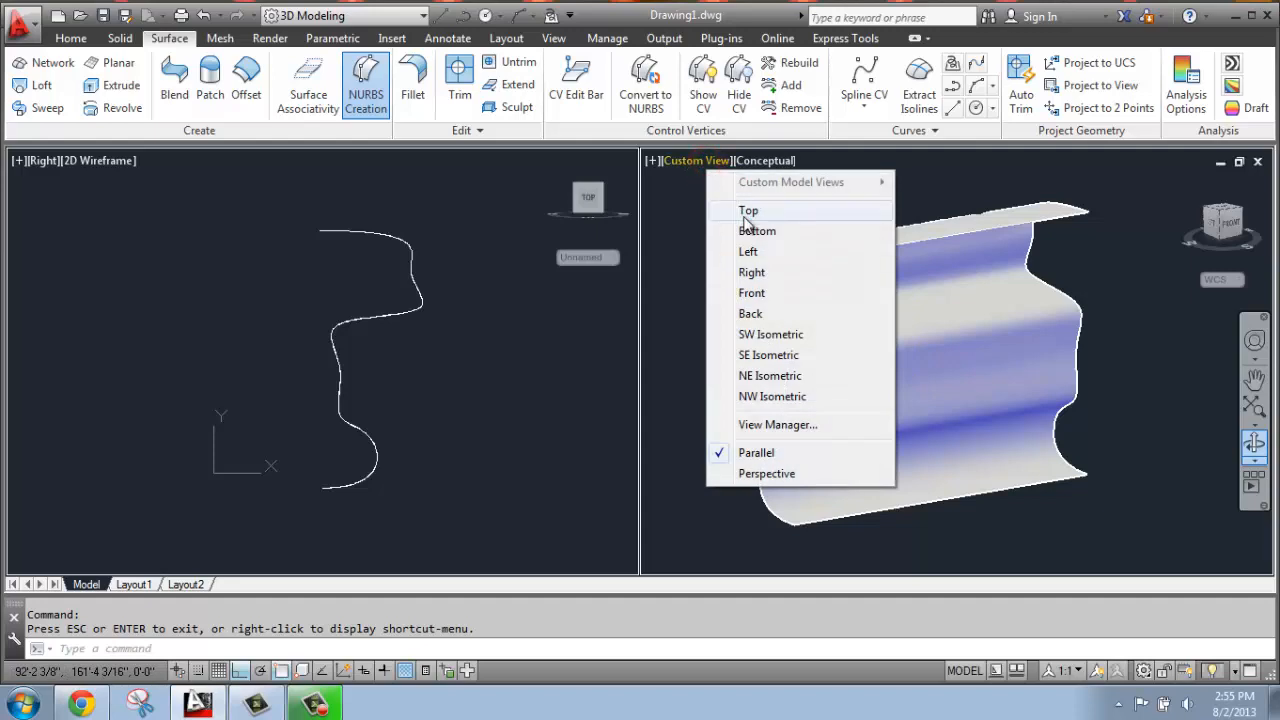
pyautogui.click(748, 210)
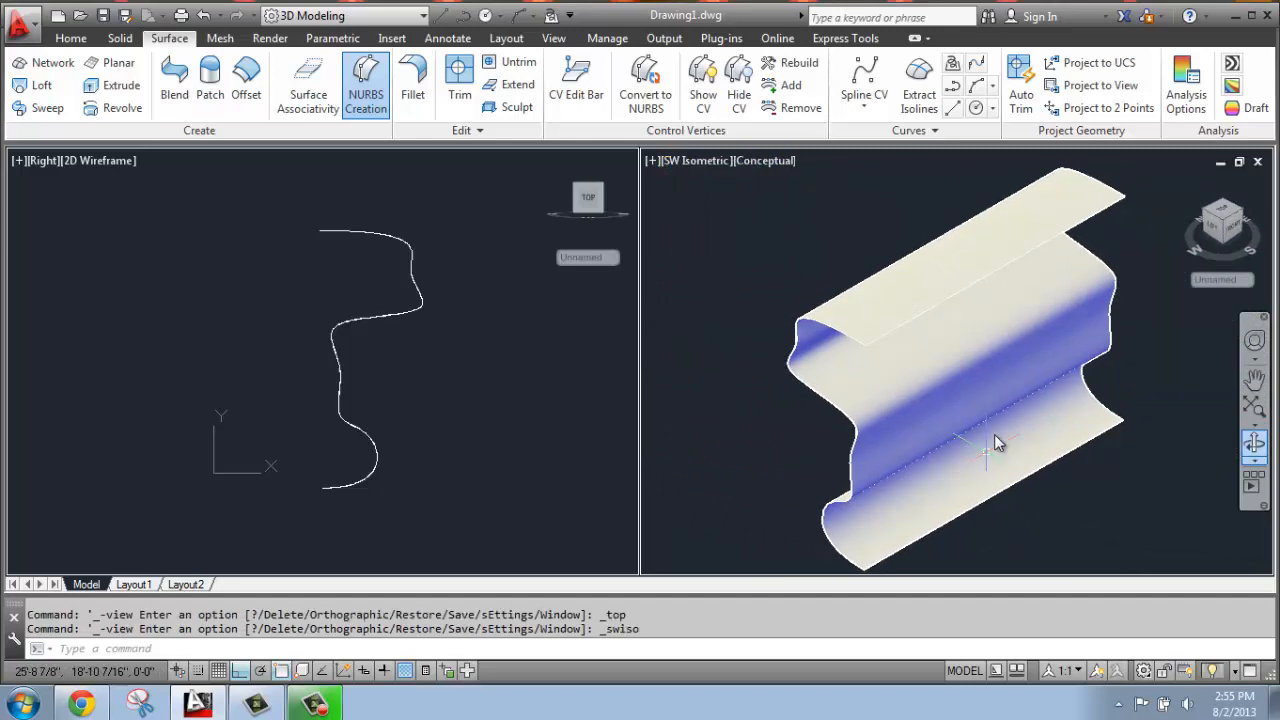
pyautogui.moveTo(350, 360)
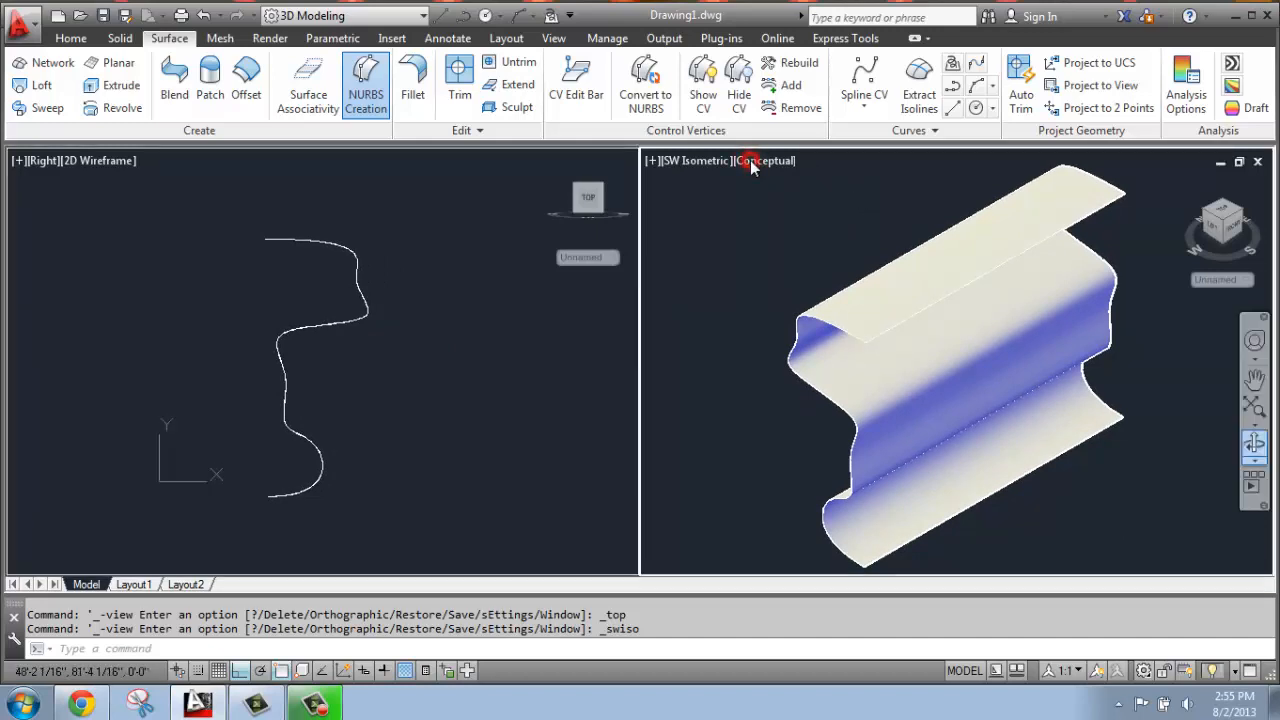
# Display the surface as 2D Wireframe, zoom to fit, and go to the Solid Editing tools.
pyautogui.click(764, 160)
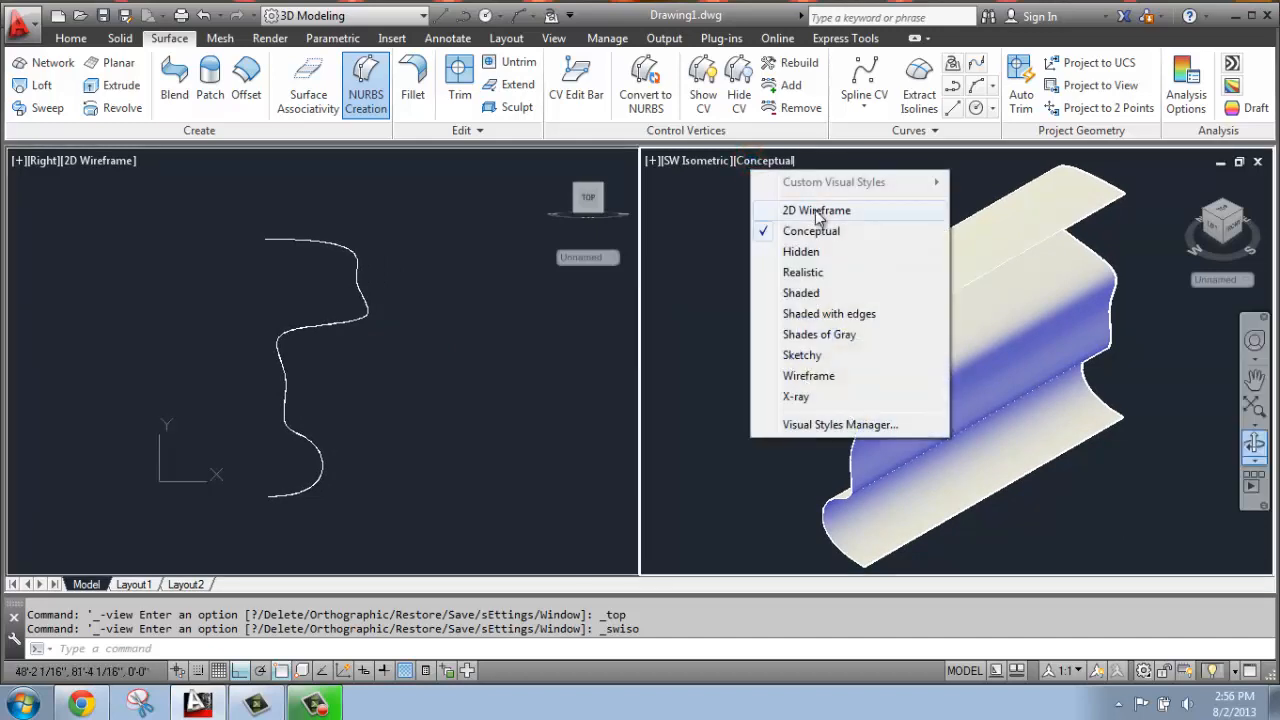
pyautogui.click(816, 210)
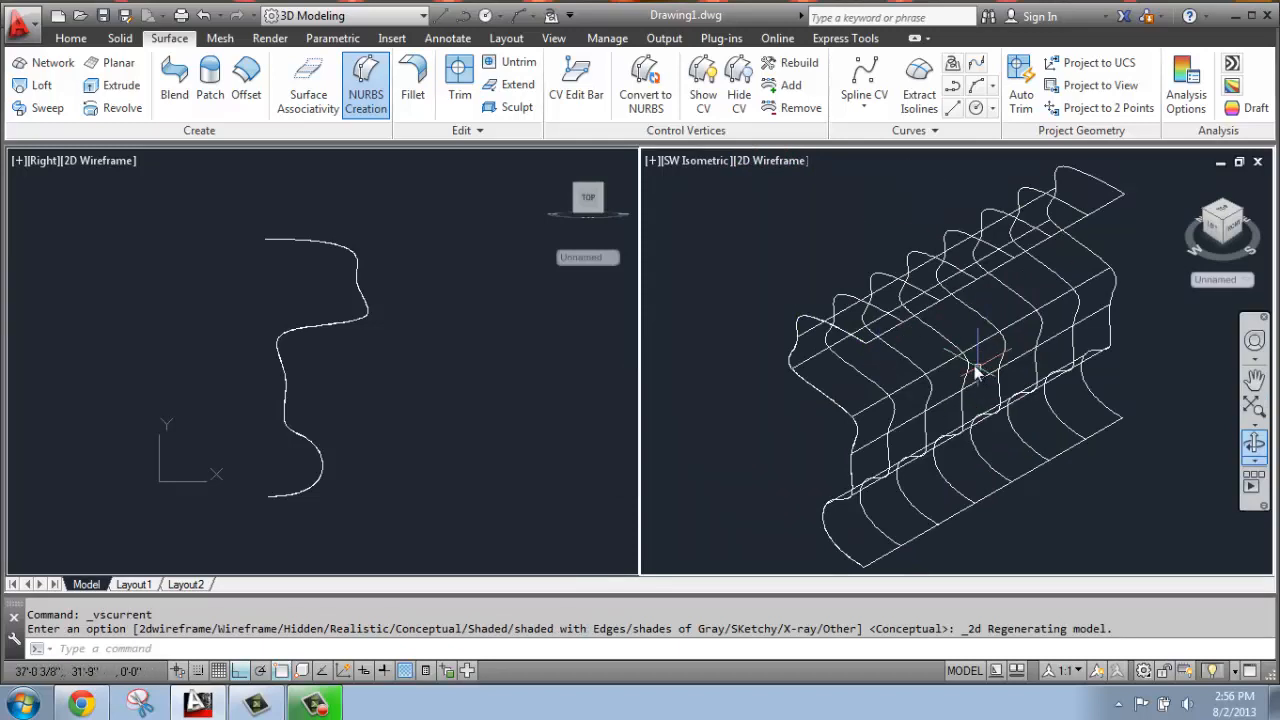
pyautogui.moveTo(1000, 356)
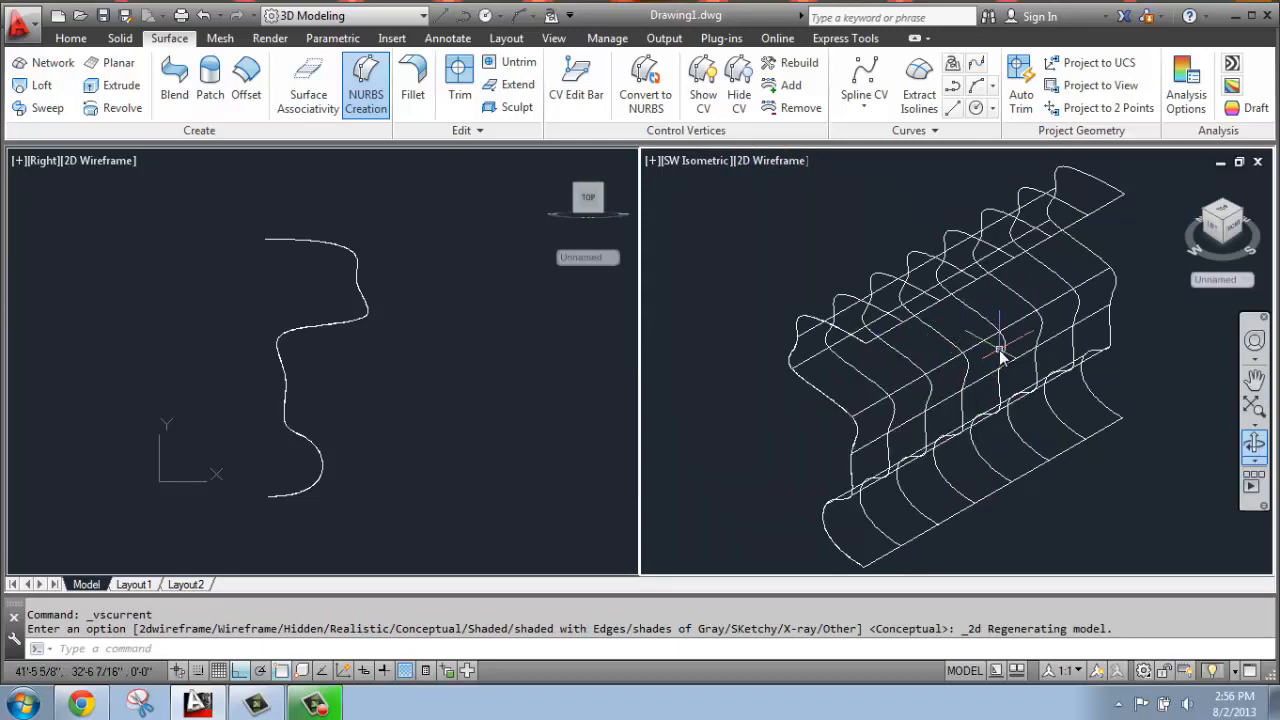
pyautogui.moveTo(1000, 356)
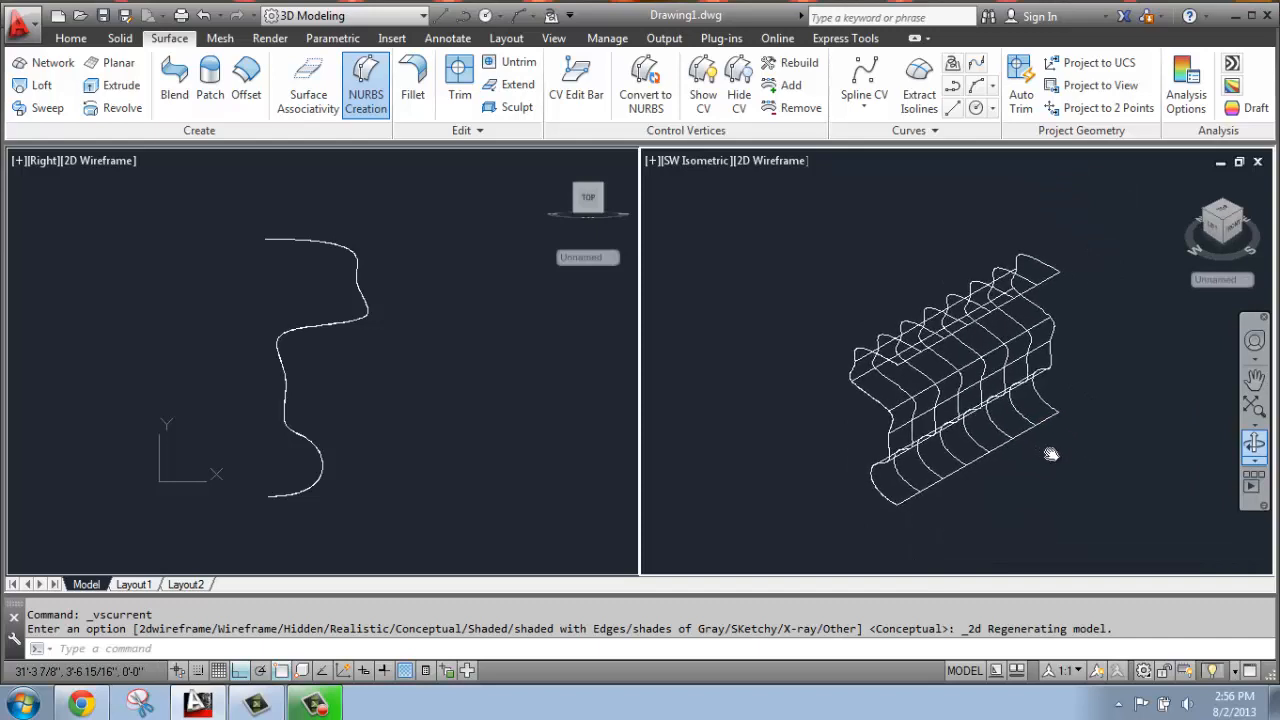
pyautogui.moveTo(1050, 456); pyautogui.dragTo(1060, 476)
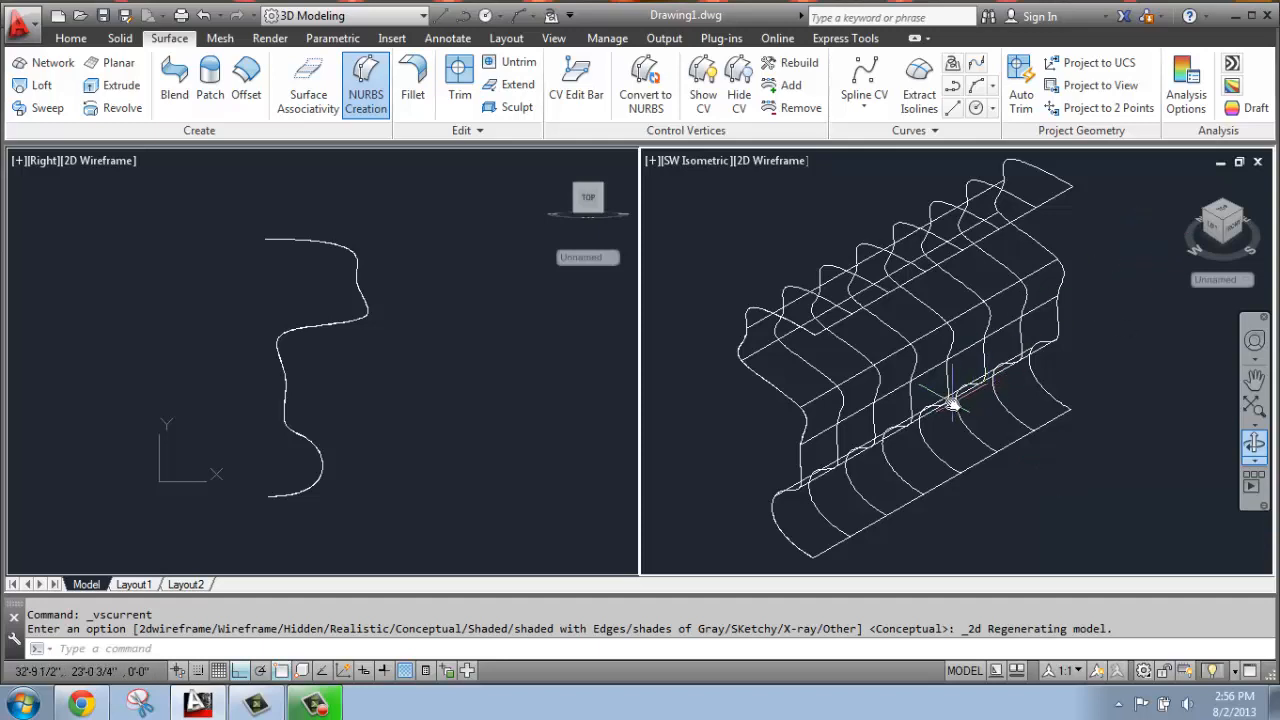
pyautogui.moveTo(904, 414)
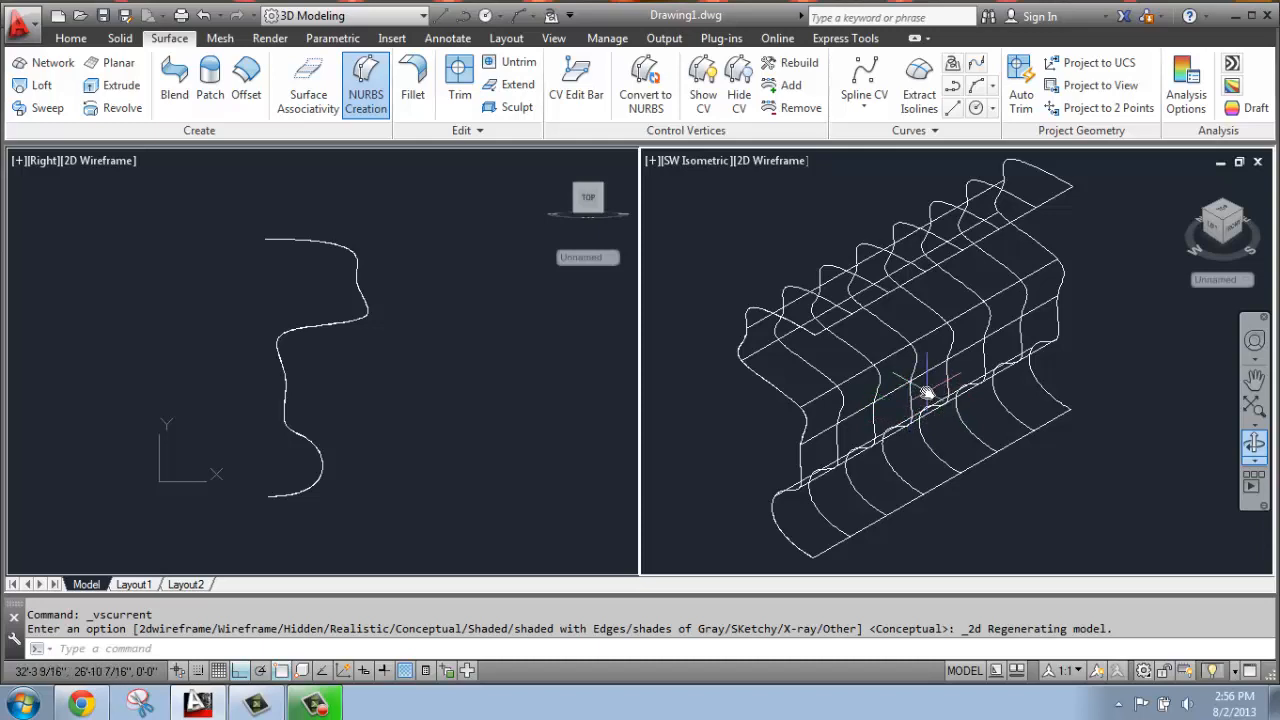
pyautogui.click(70, 38)
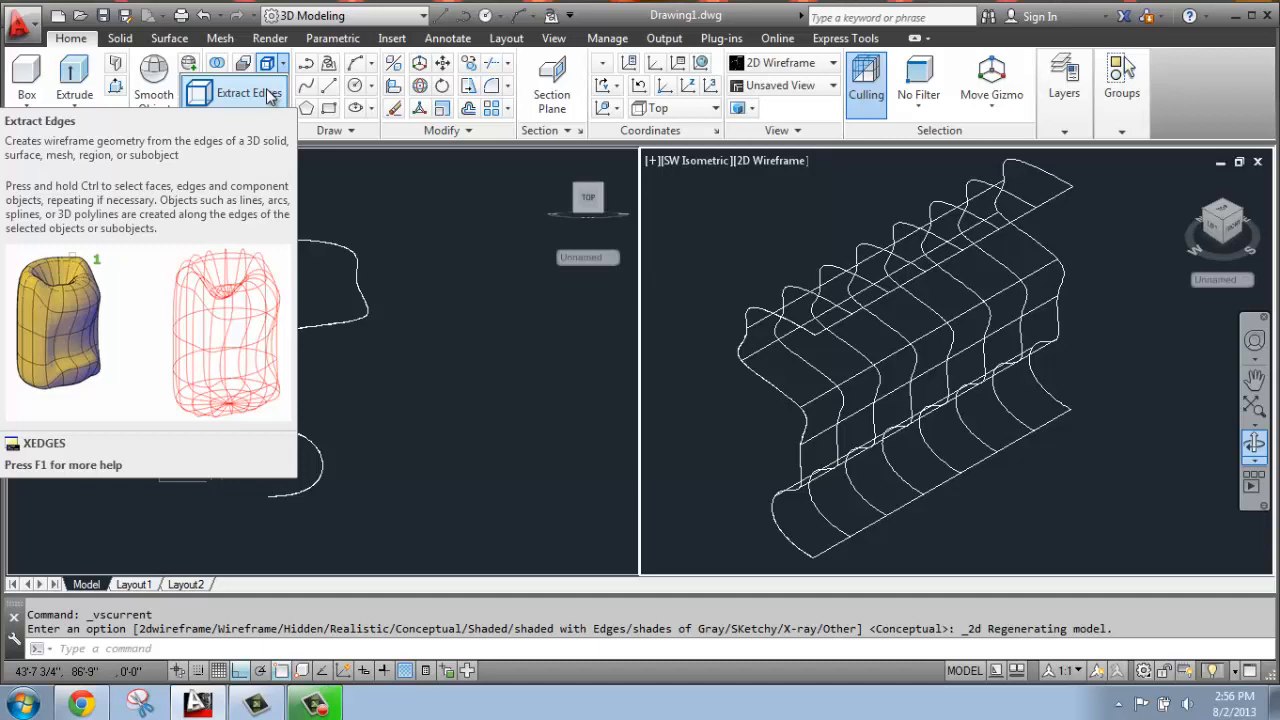
# Run Extract Edges on the extruded surface to get its edge curves.
pyautogui.click(240, 92)
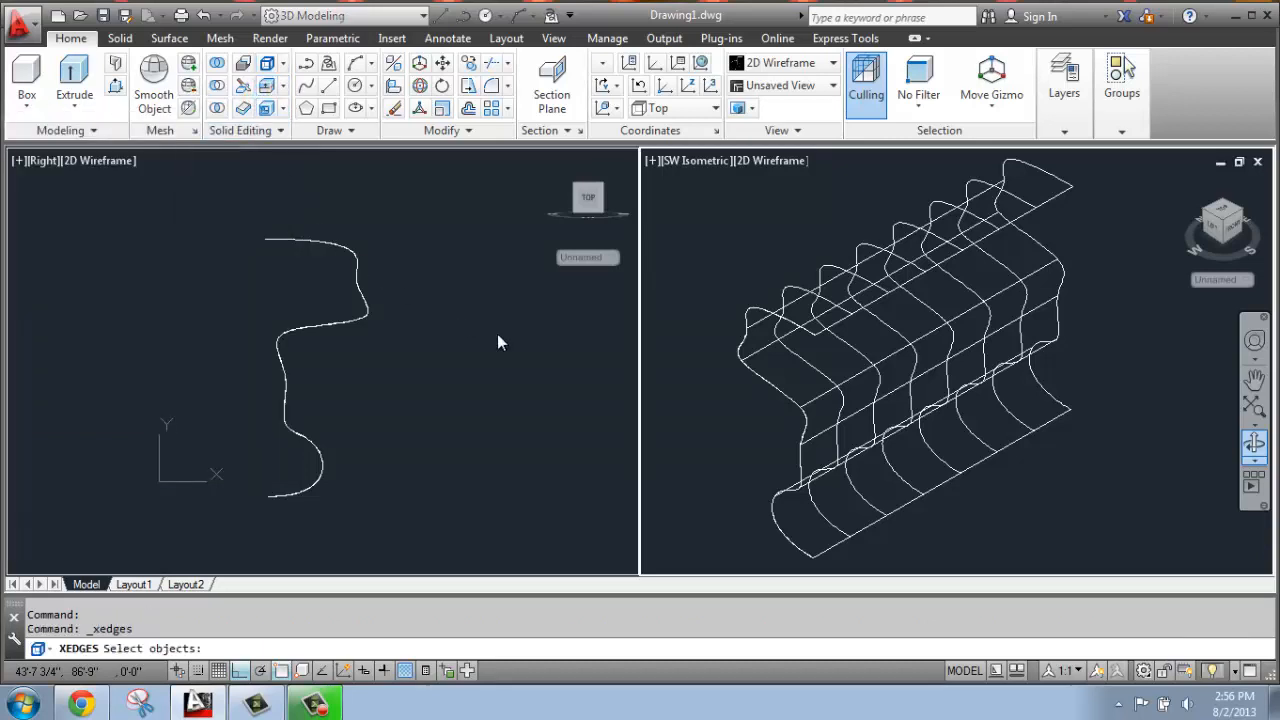
pyautogui.click(810, 320)
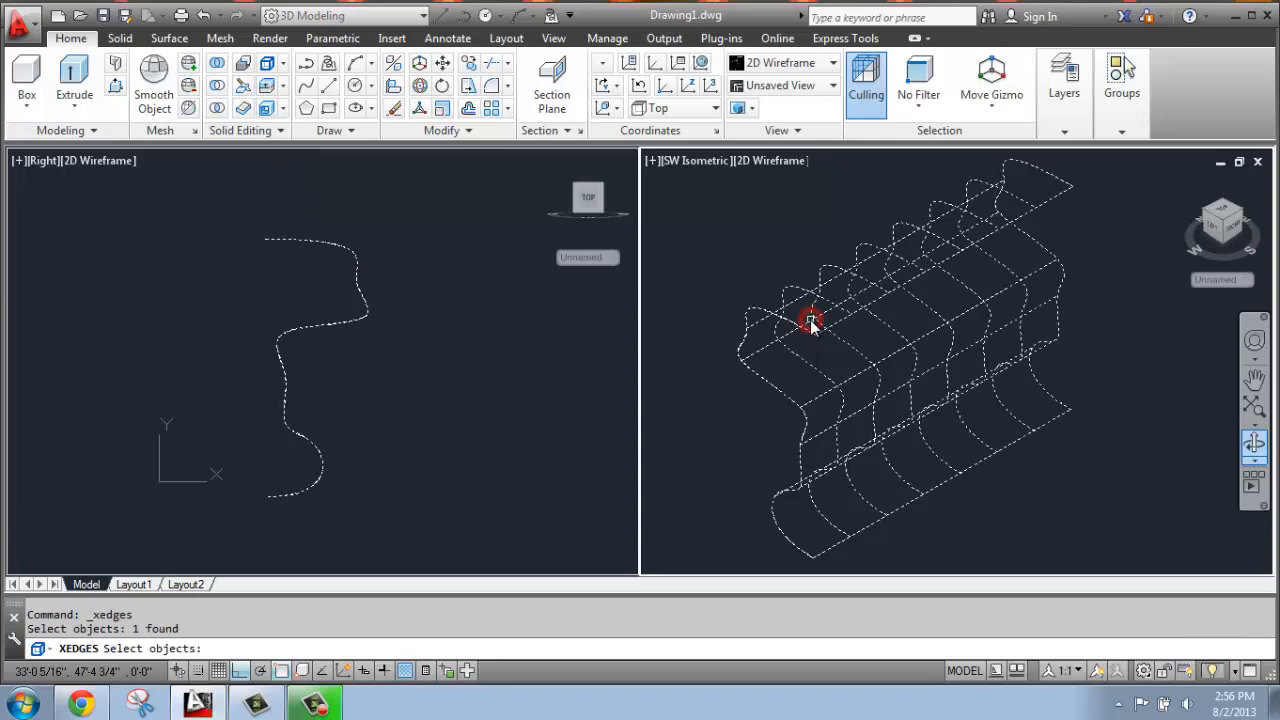
pyautogui.click(810, 320)
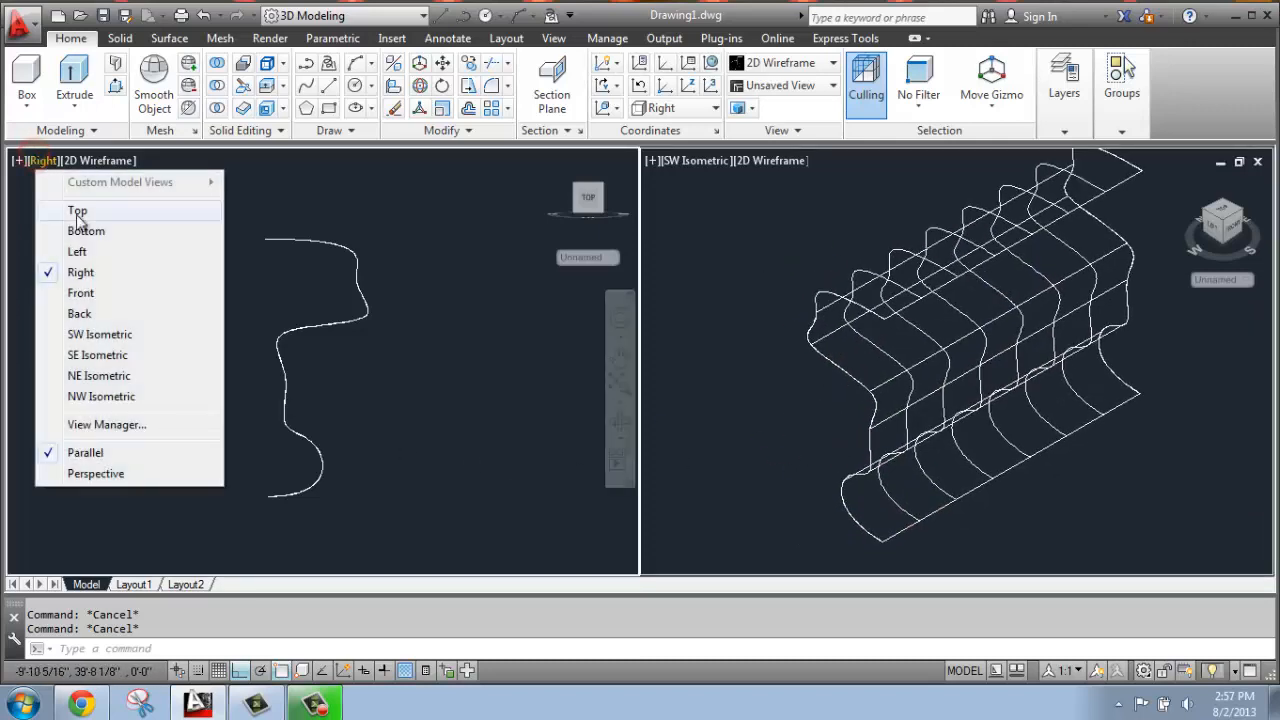
# In a top view, draw a short control-vertex spline near the surface's end as a sweep profile.
pyautogui.click(76, 210)
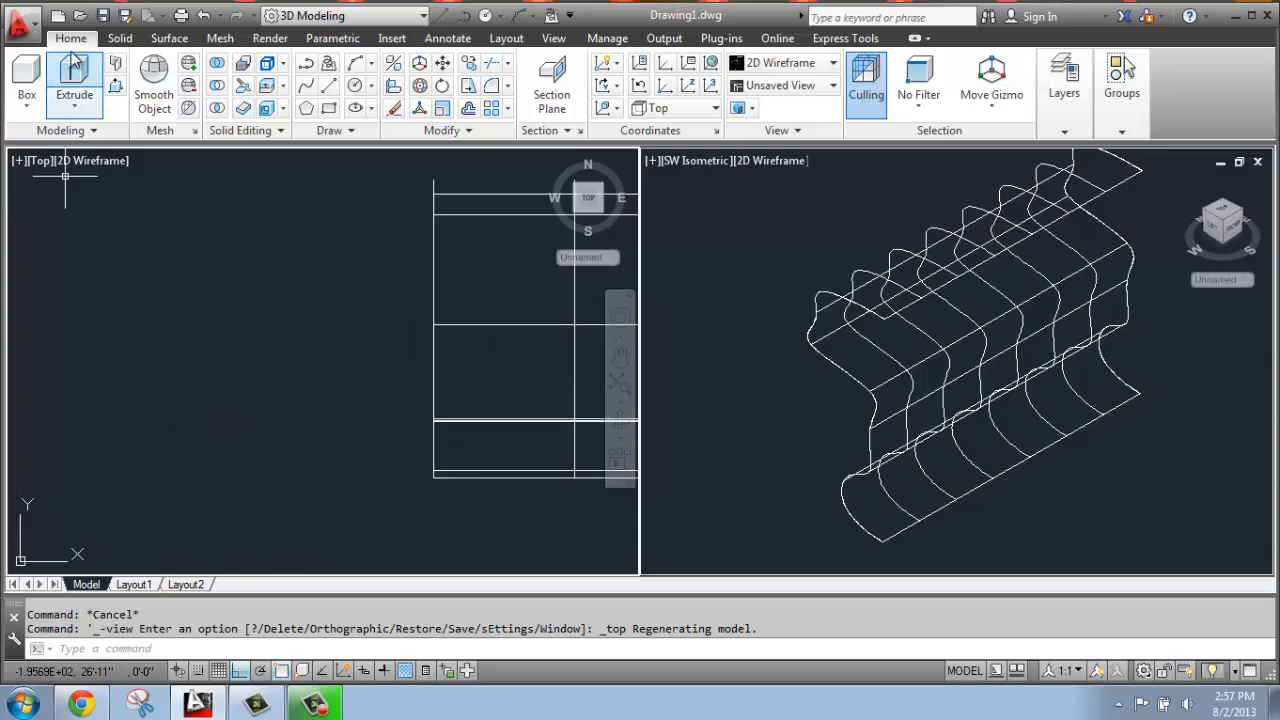
pyautogui.click(168, 38)
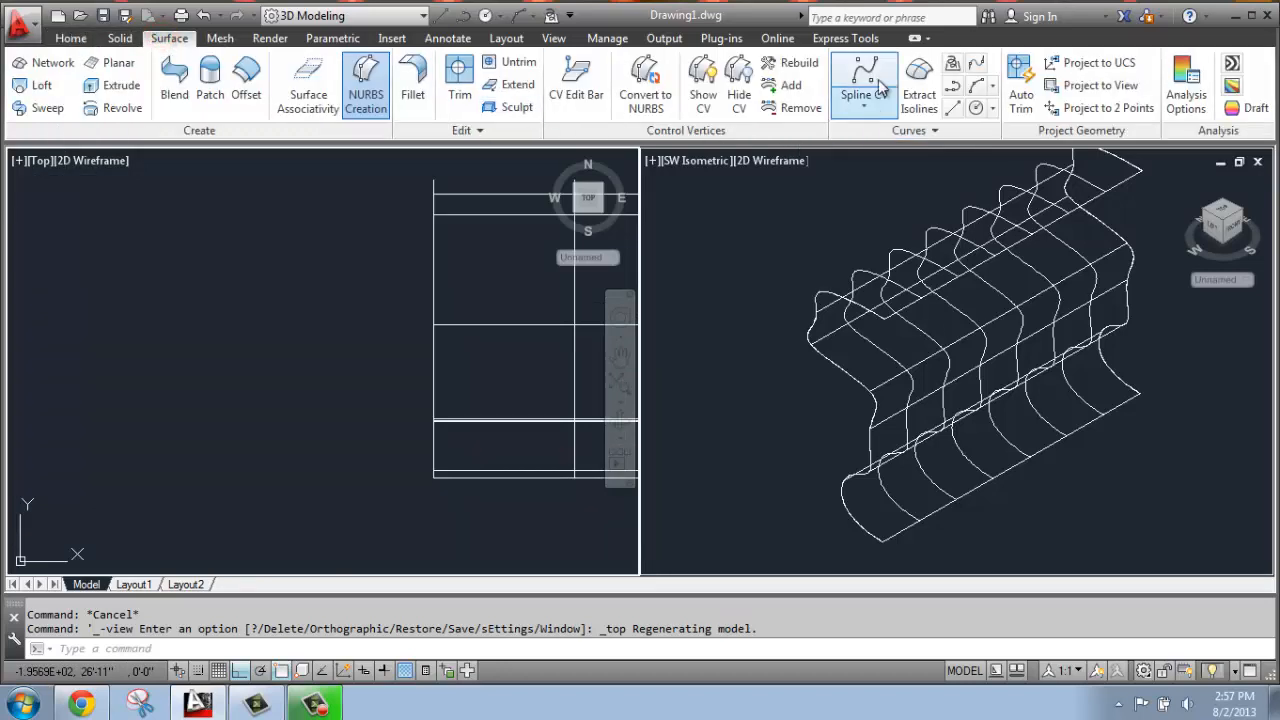
pyautogui.click(856, 94)
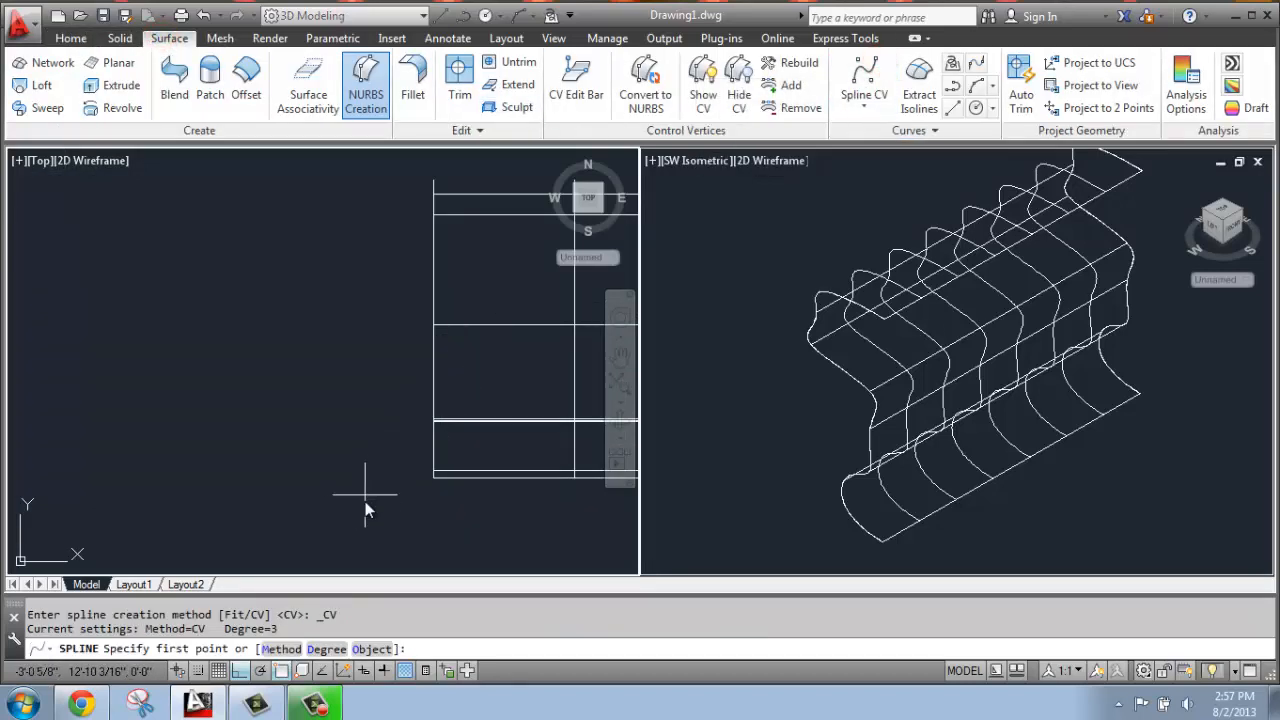
pyautogui.click(402, 488)
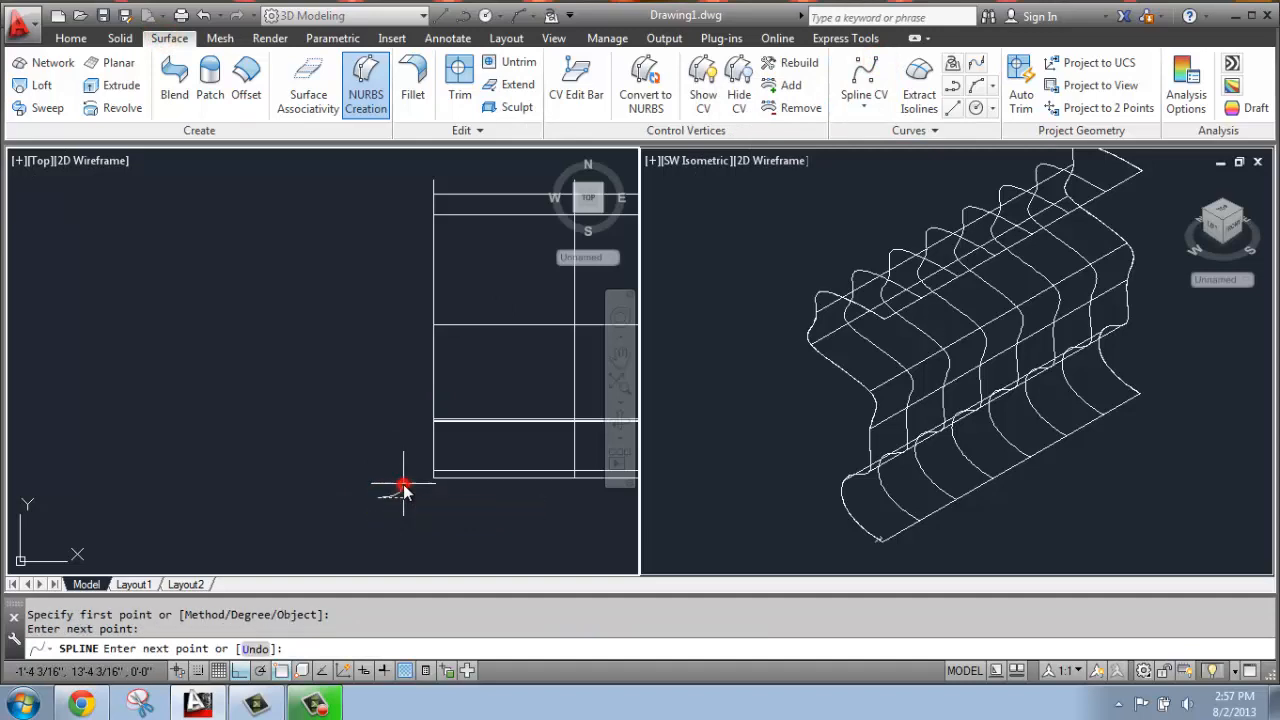
pyautogui.click(404, 482)
pyautogui.write('c')
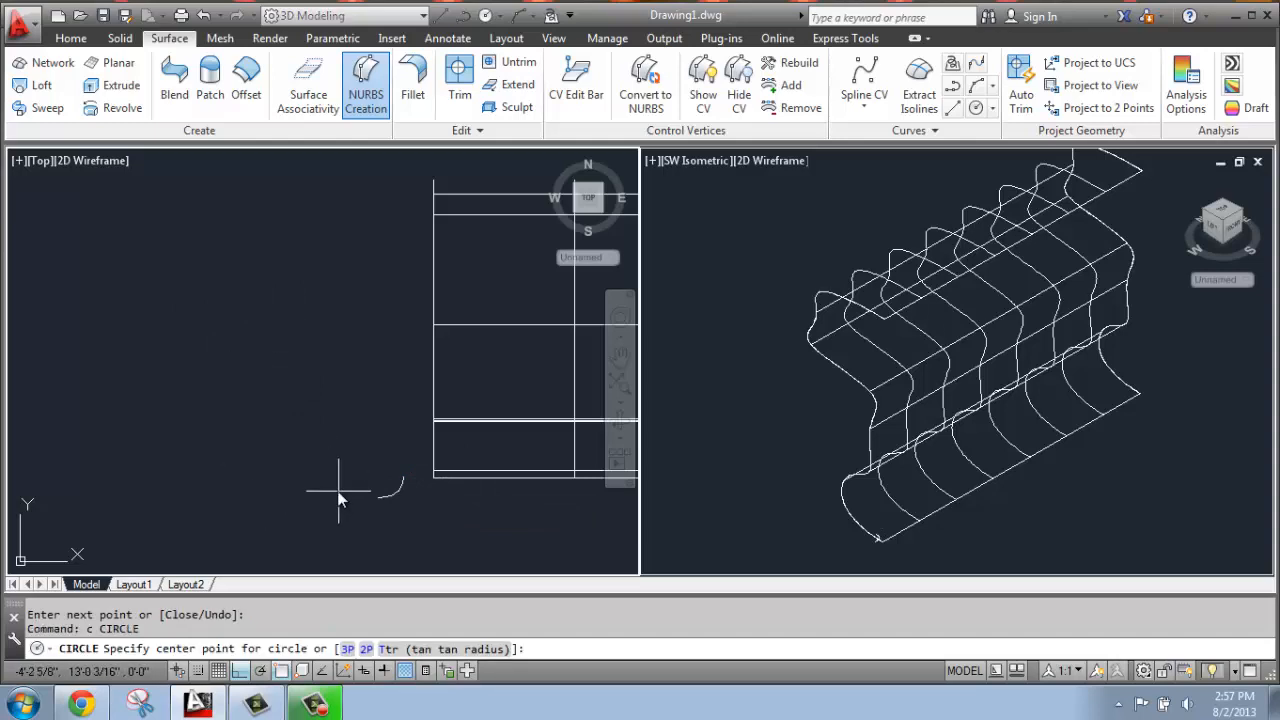
# Draw a small circle beside the spline as a second sweep profile.
pyautogui.click(338, 488)
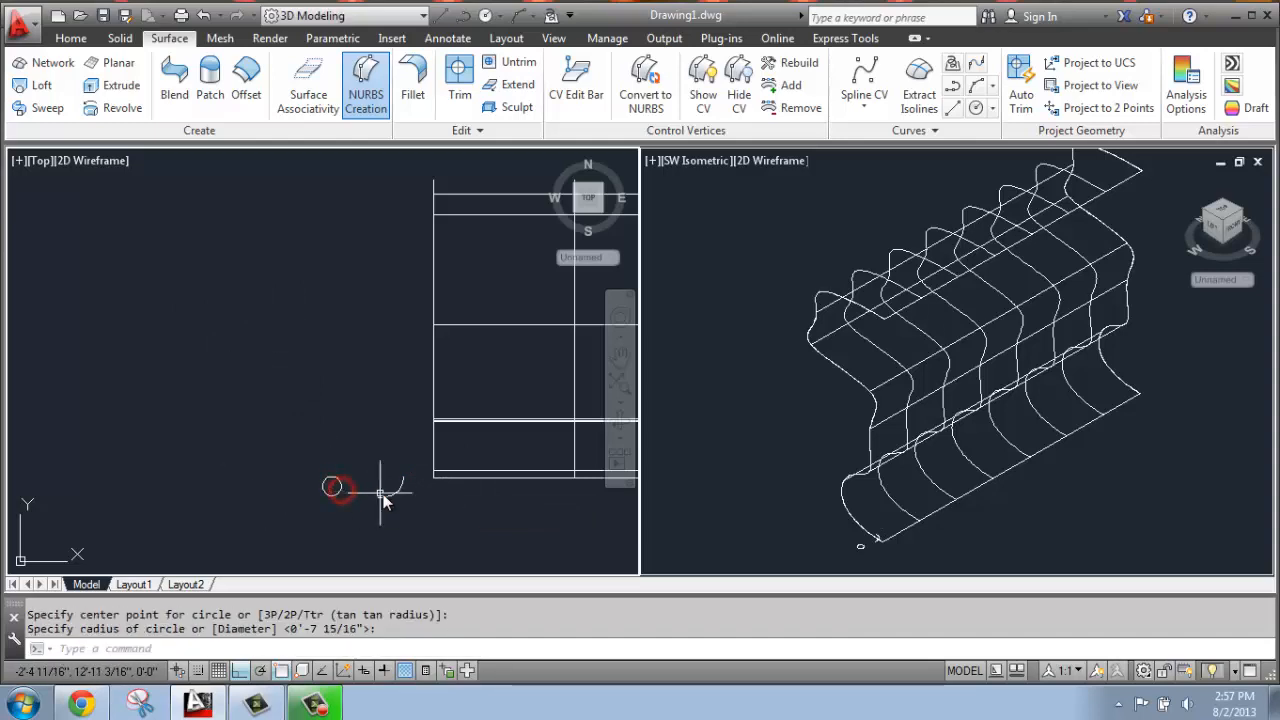
pyautogui.press('Escape')
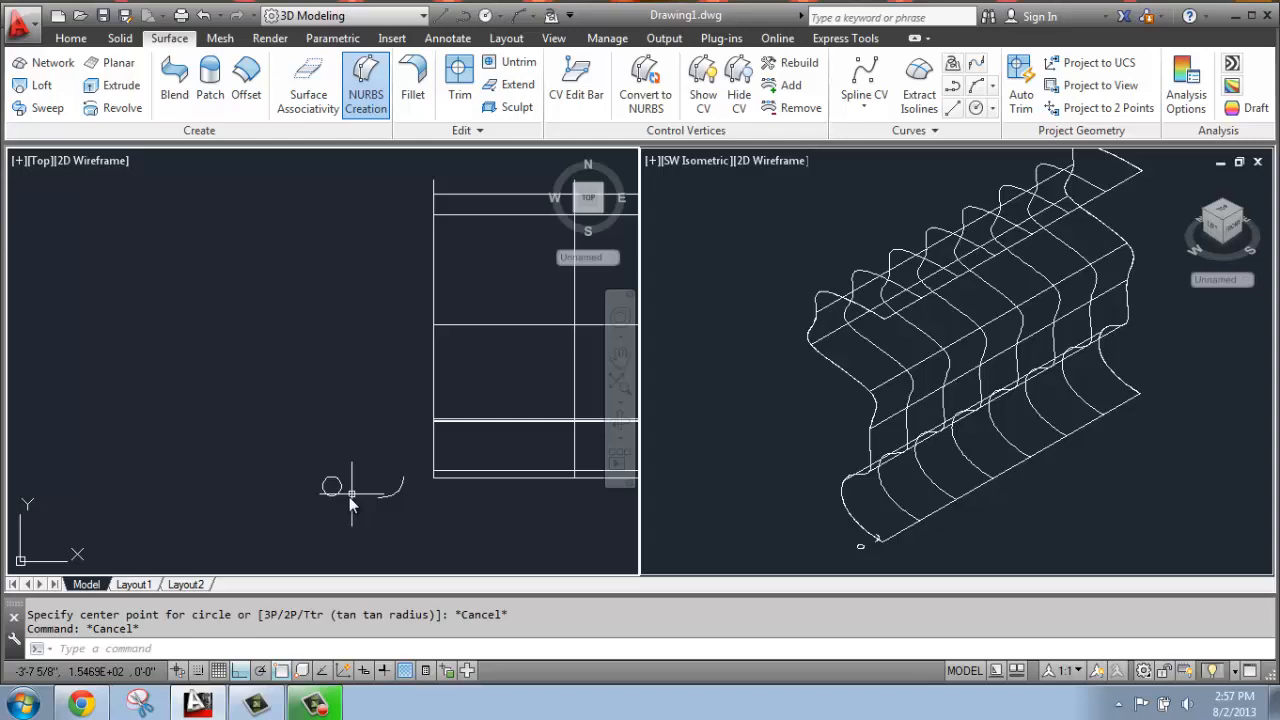
pyautogui.moveTo(390, 500)
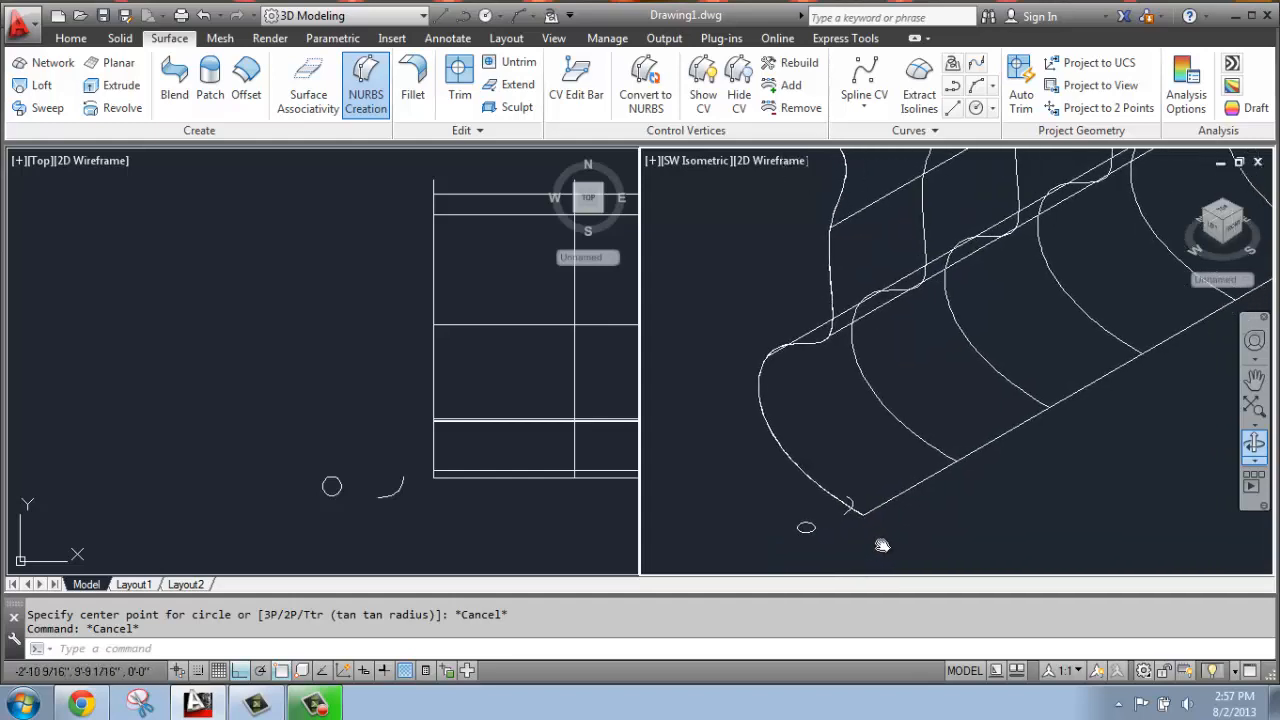
pyautogui.moveTo(1000, 156)
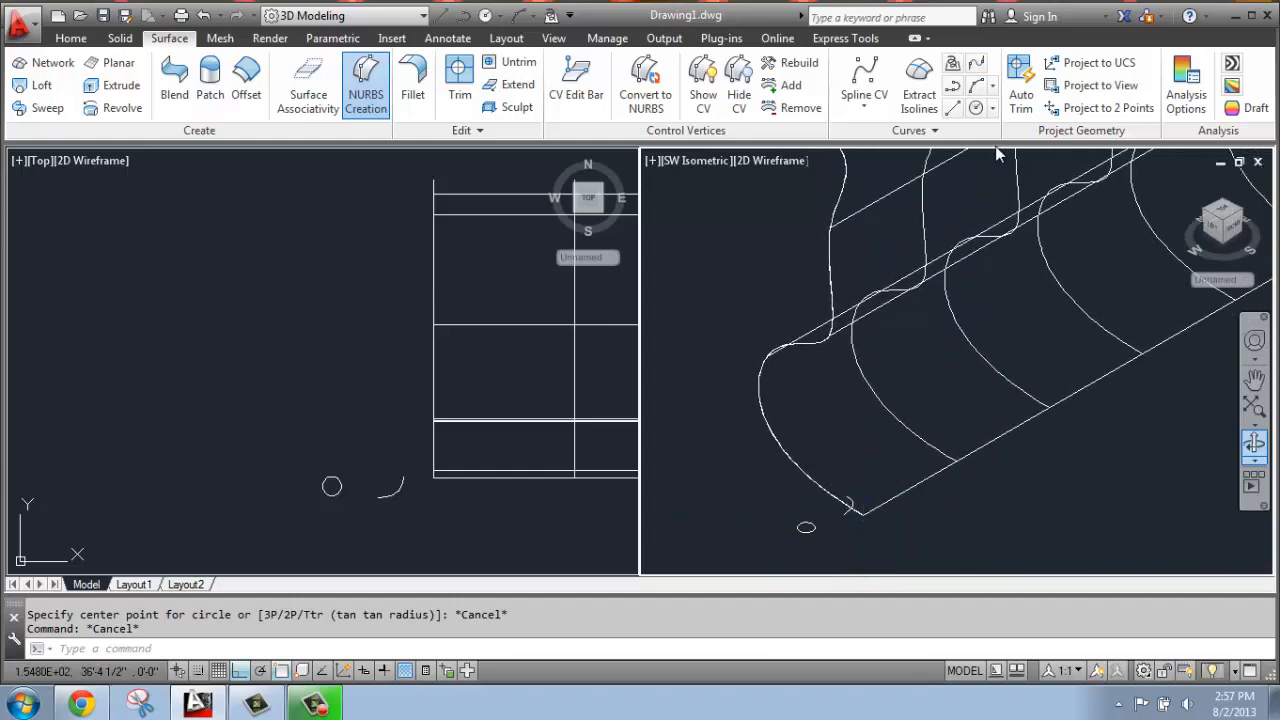
pyautogui.moveTo(918, 412)
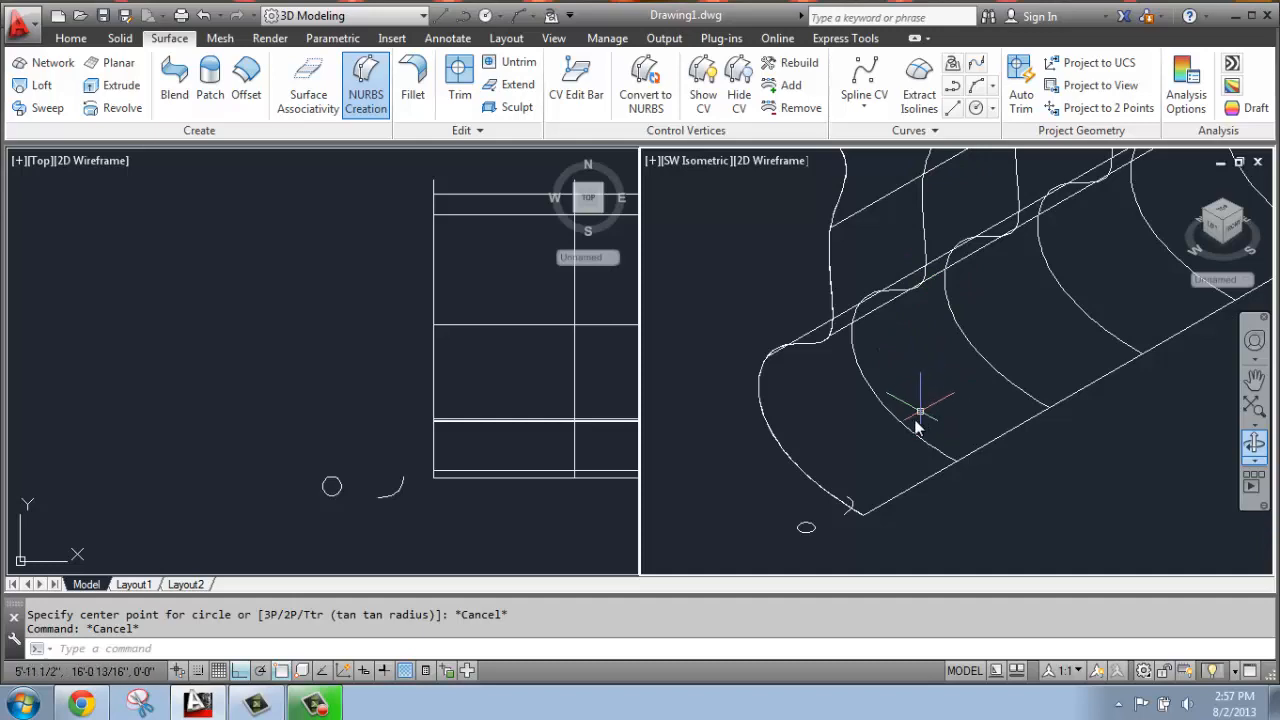
pyautogui.moveTo(44, 108)
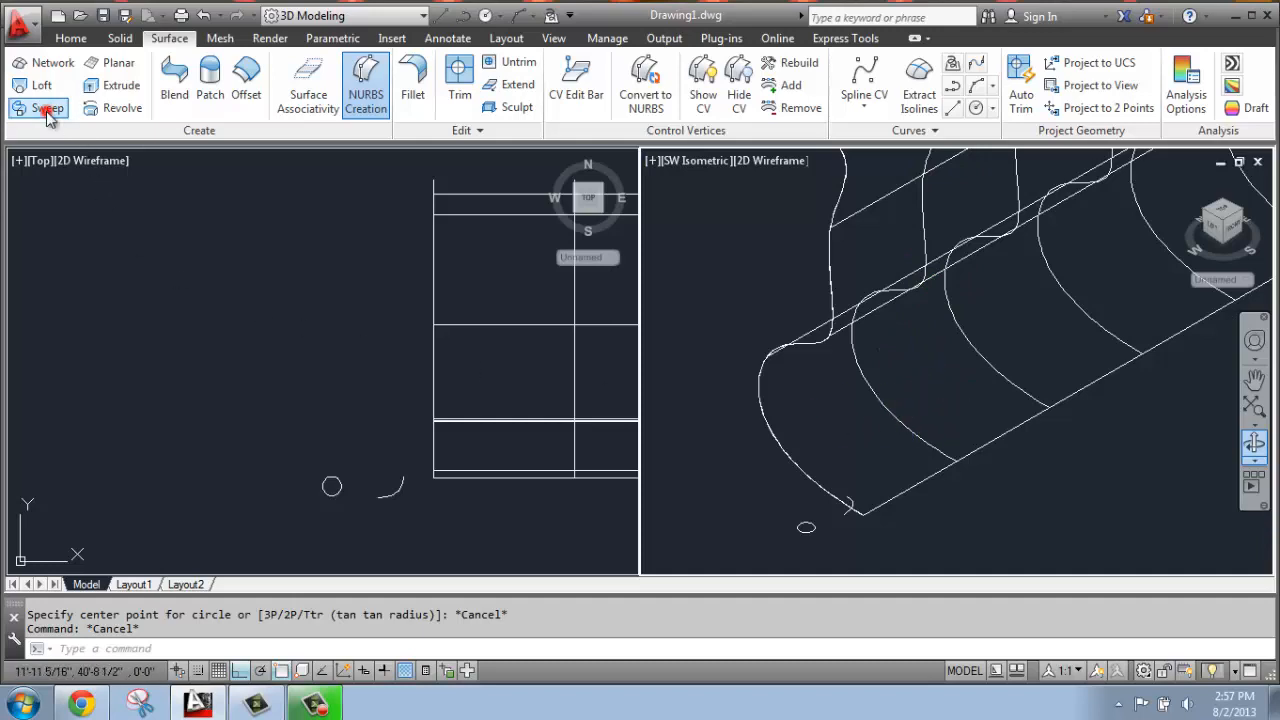
# Sweep the small curve and then the circle along the extracted wavy edge.
pyautogui.click(46, 108)
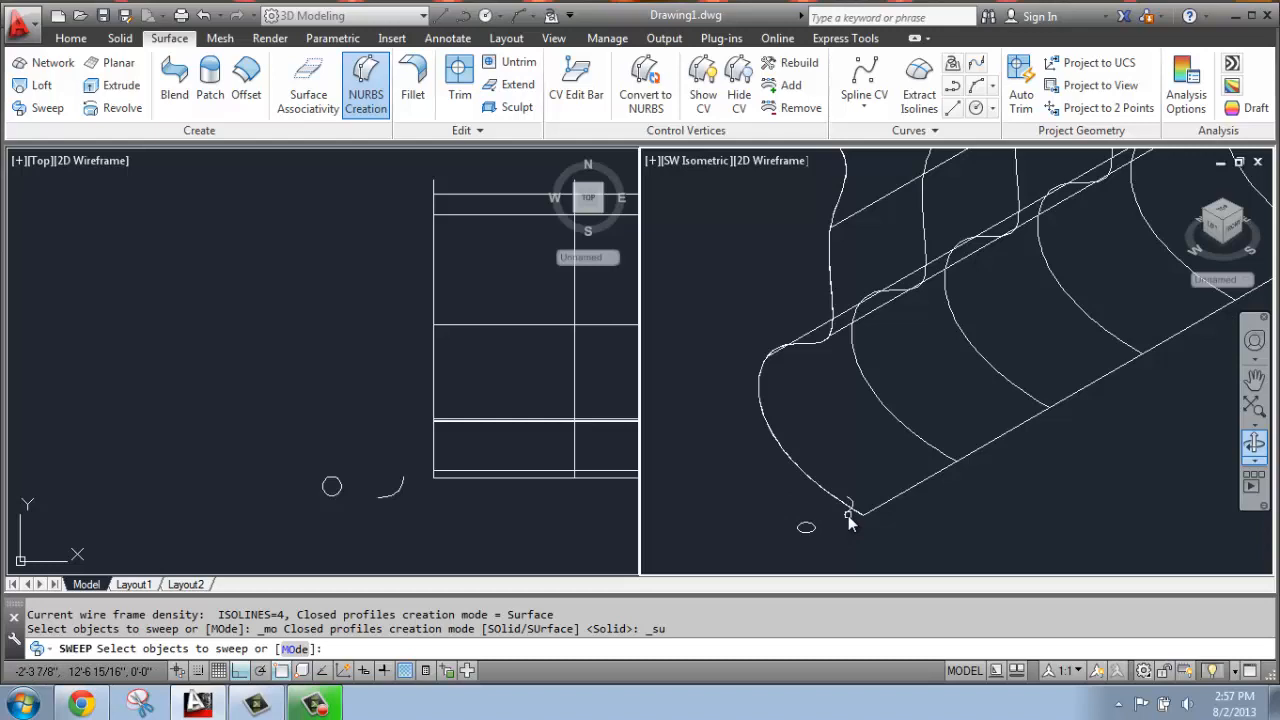
pyautogui.click(848, 512)
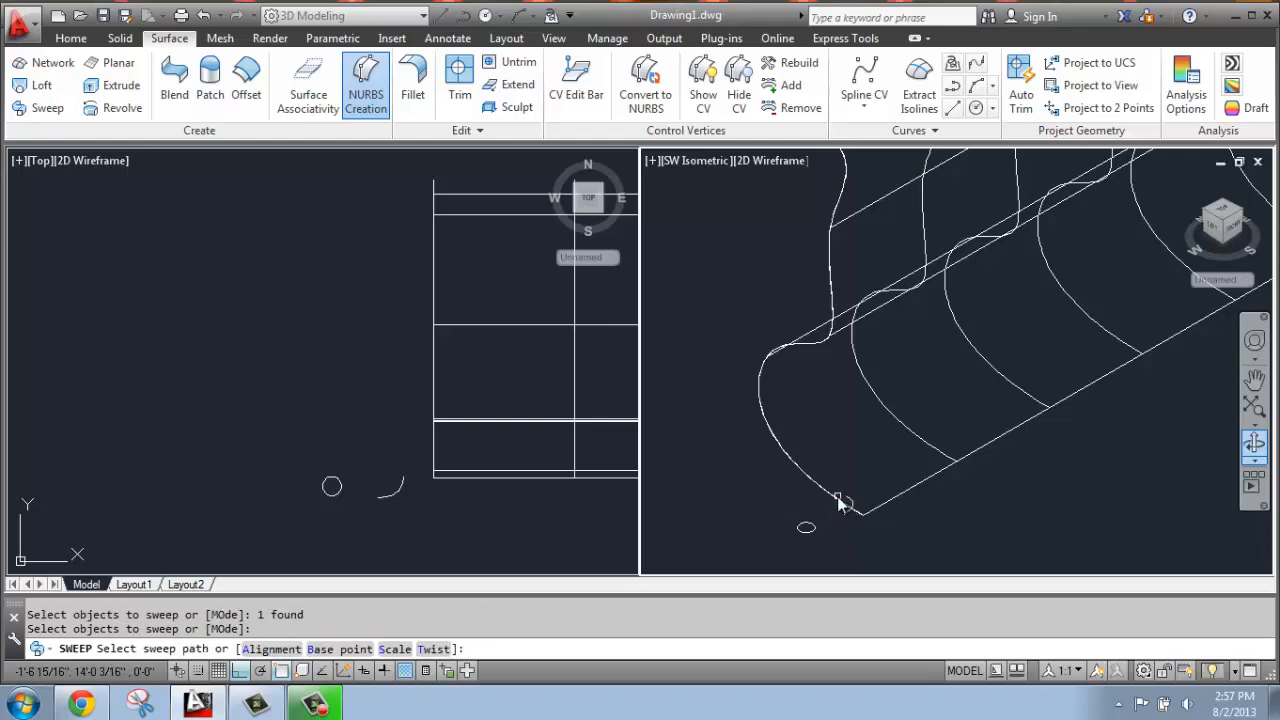
pyautogui.click(844, 500)
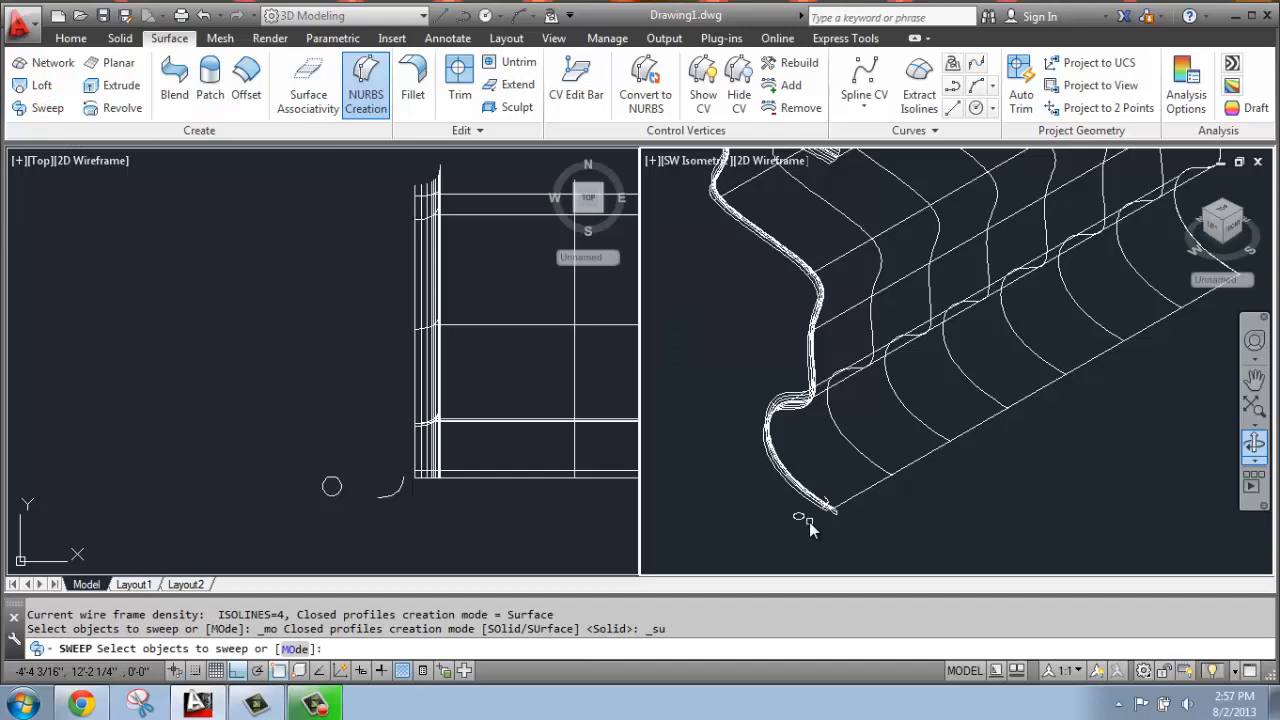
pyautogui.click(800, 516)
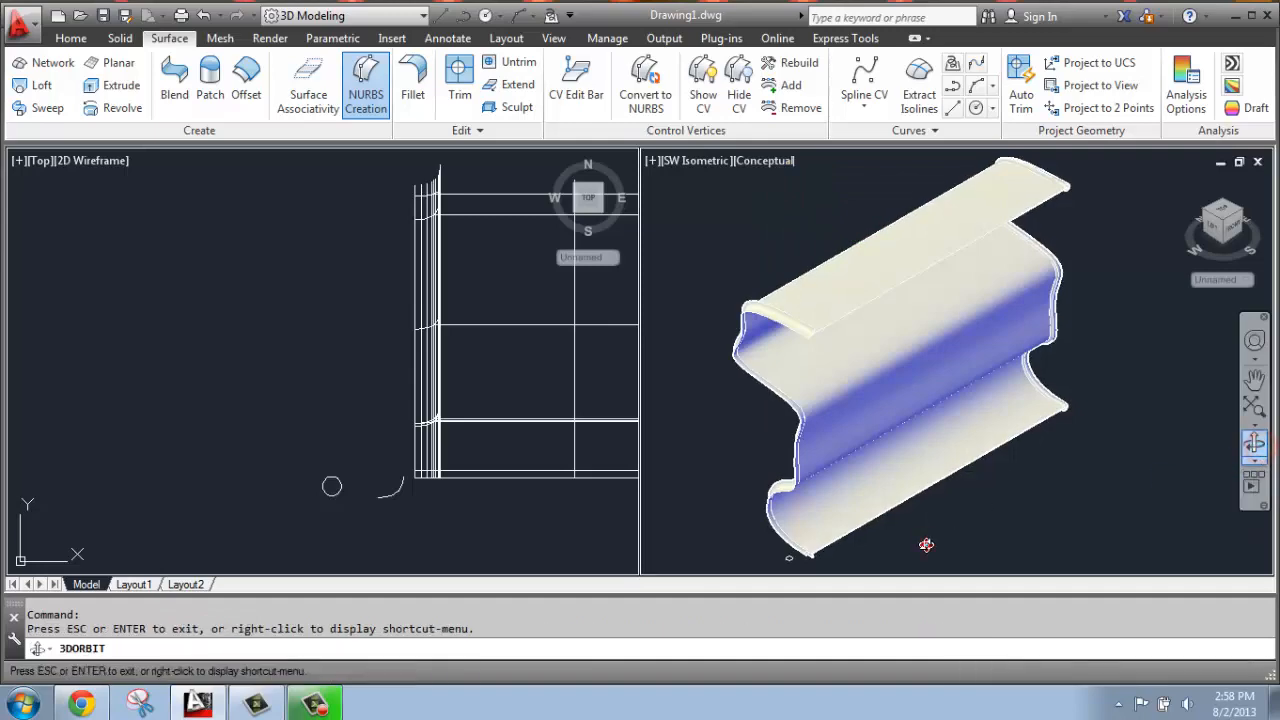
pyautogui.moveTo(924, 544); pyautogui.dragTo(756, 464)
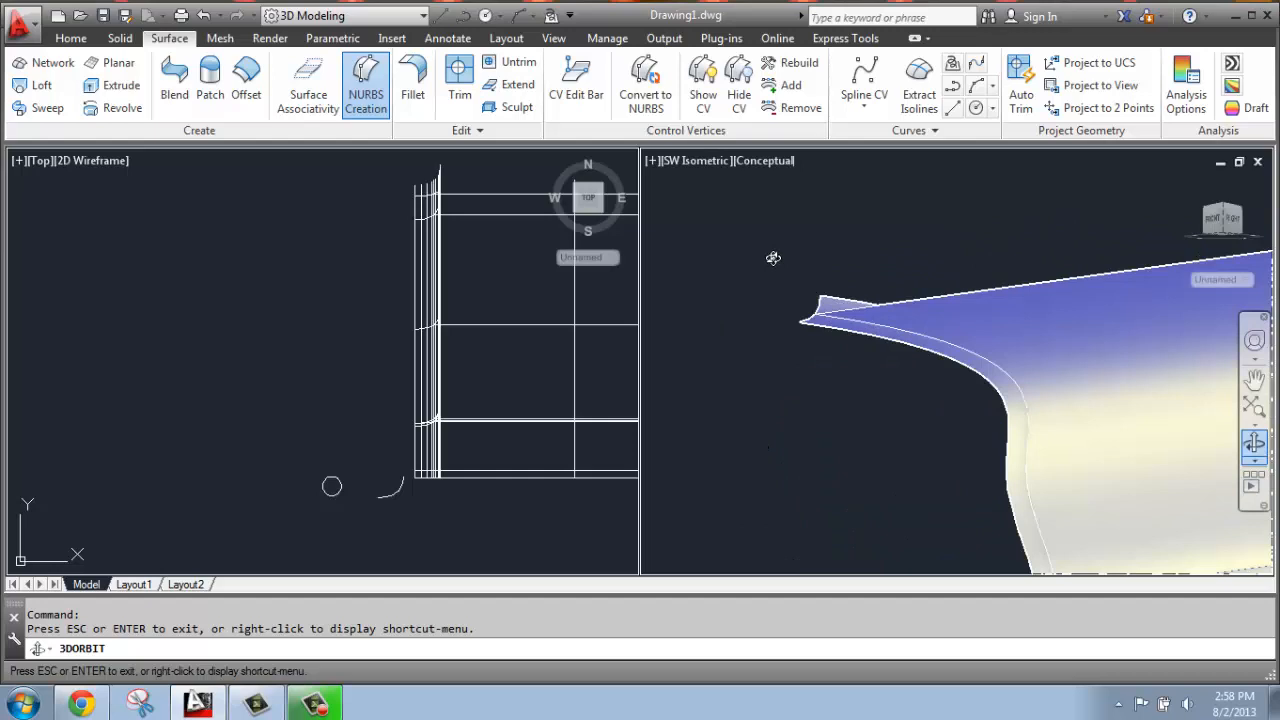
pyautogui.moveTo(772, 258); pyautogui.dragTo(852, 344)
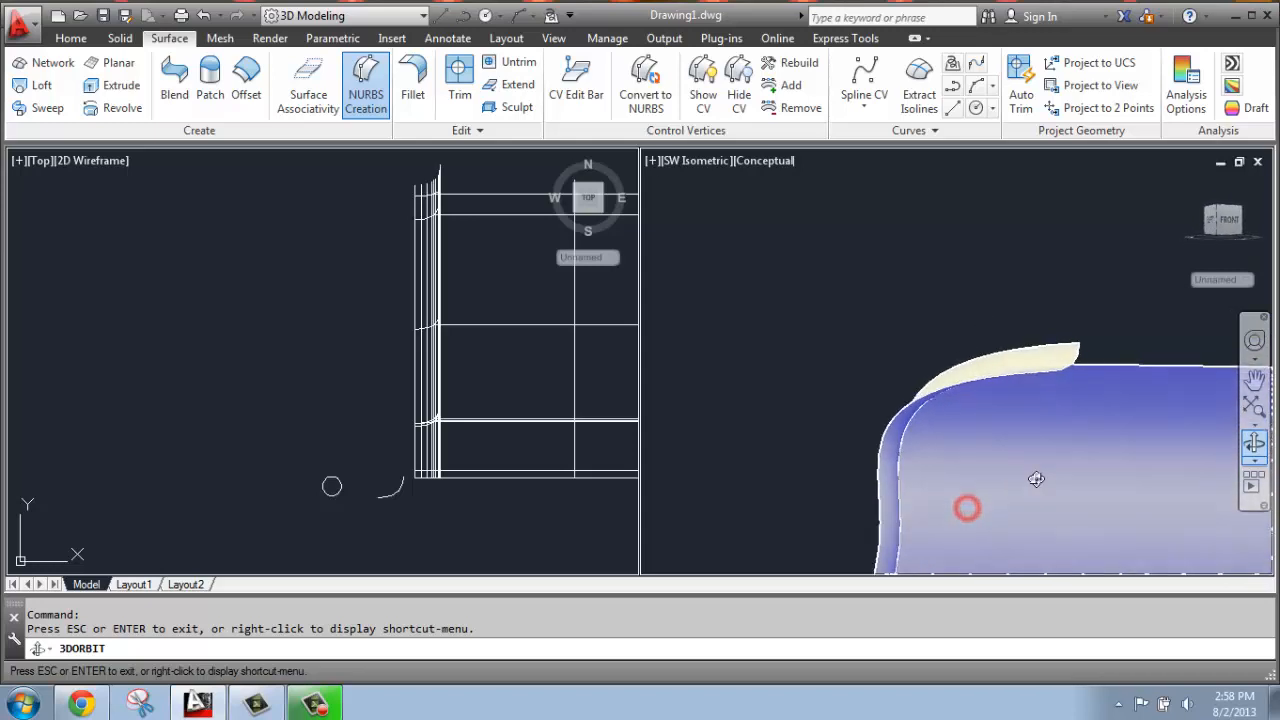
pyautogui.moveTo(1036, 480); pyautogui.dragTo(896, 514)
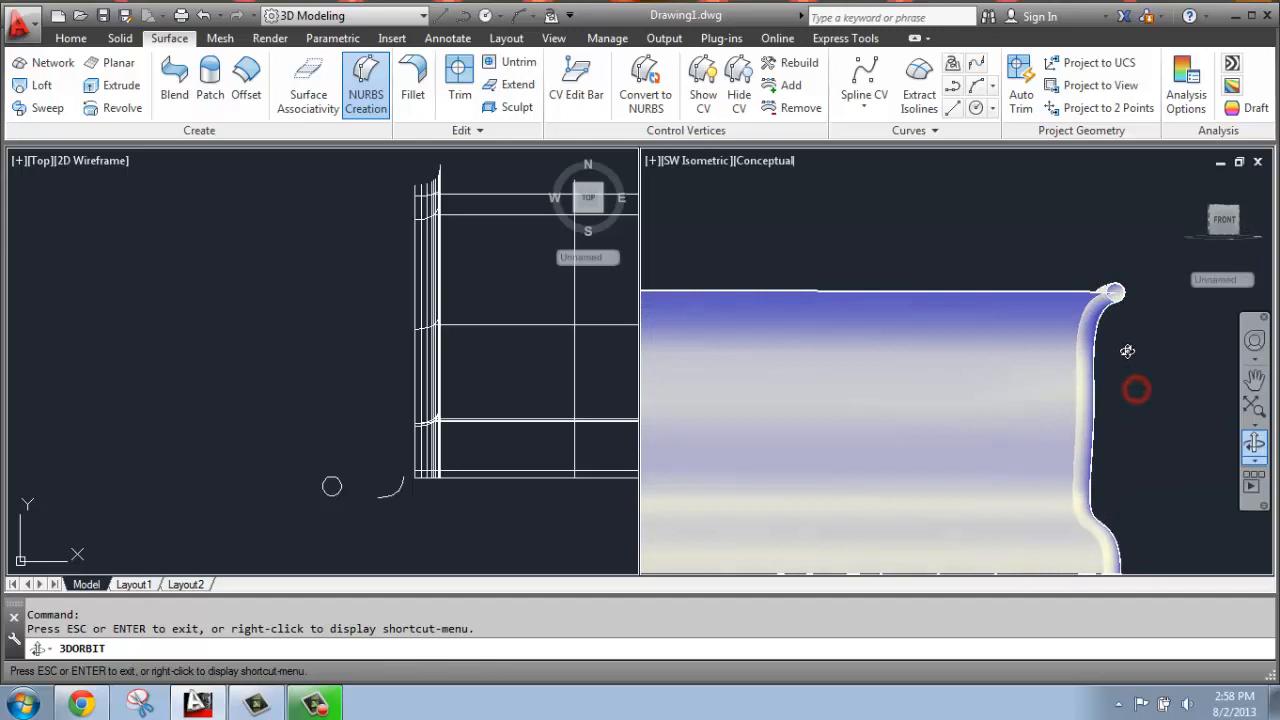
pyautogui.moveTo(1136, 390); pyautogui.dragTo(1208, 342)
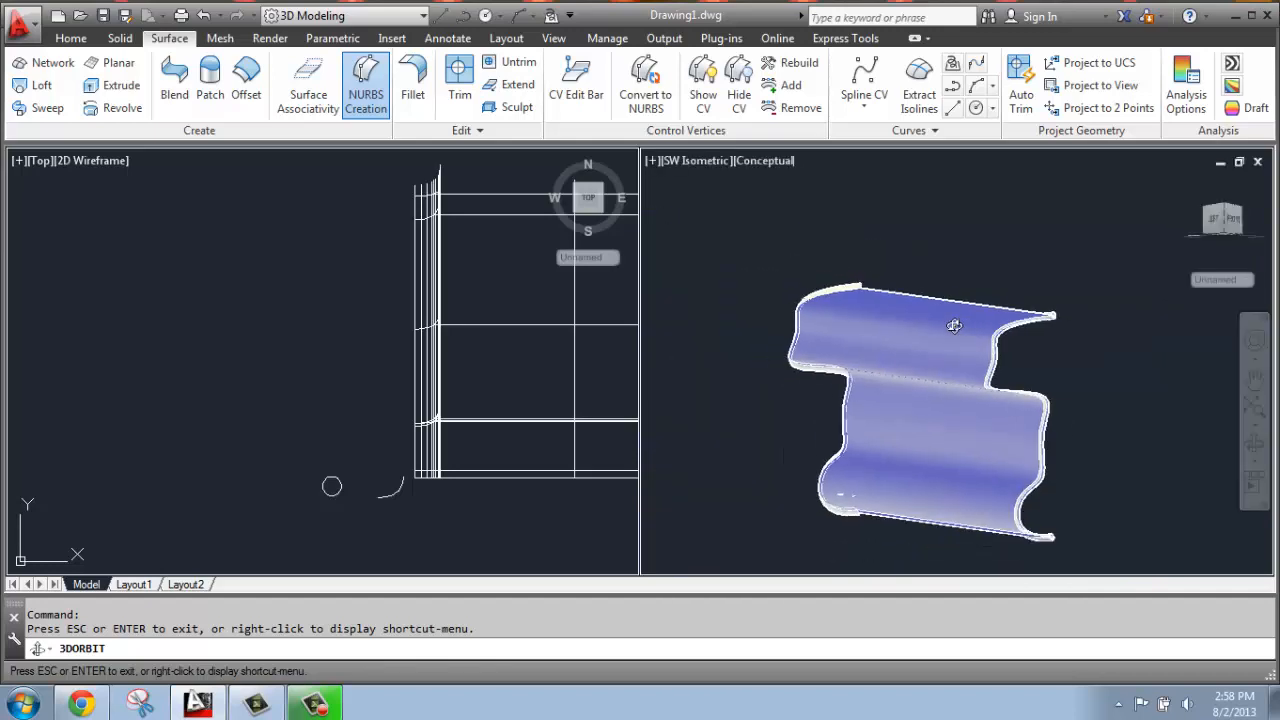
pyautogui.moveTo(952, 324); pyautogui.dragTo(976, 396)
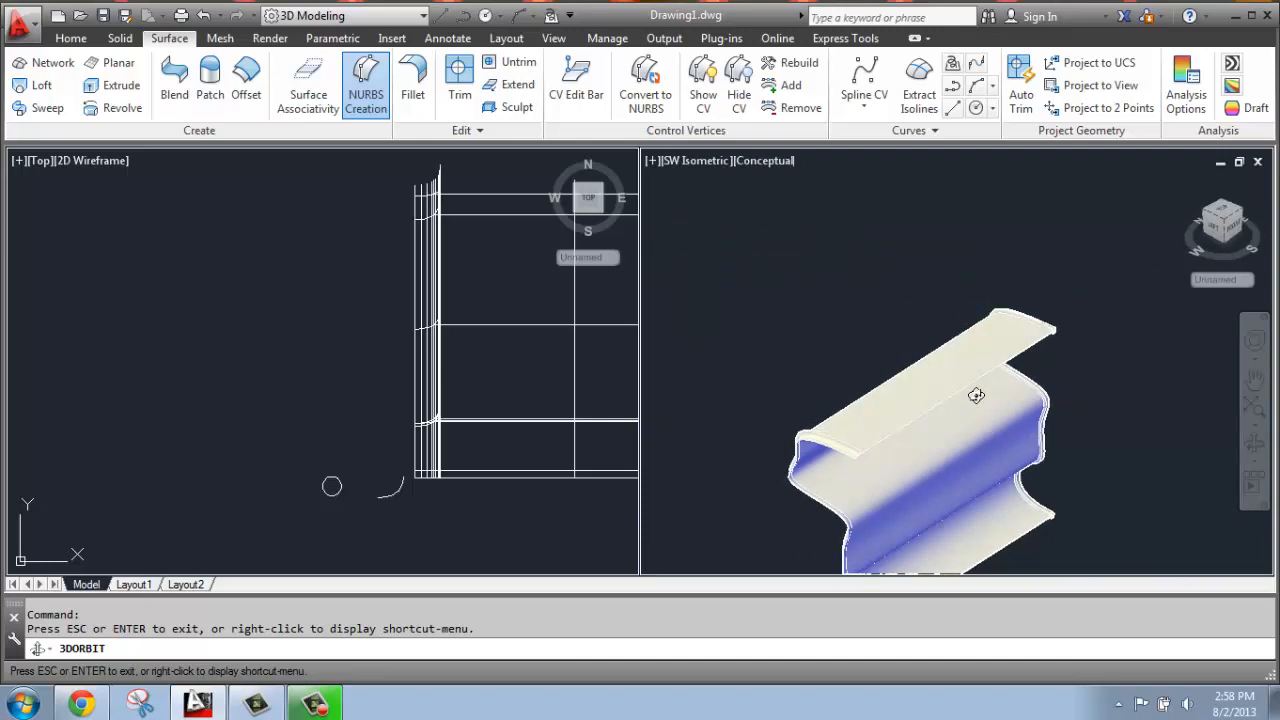
pyautogui.moveTo(976, 396); pyautogui.dragTo(904, 540)
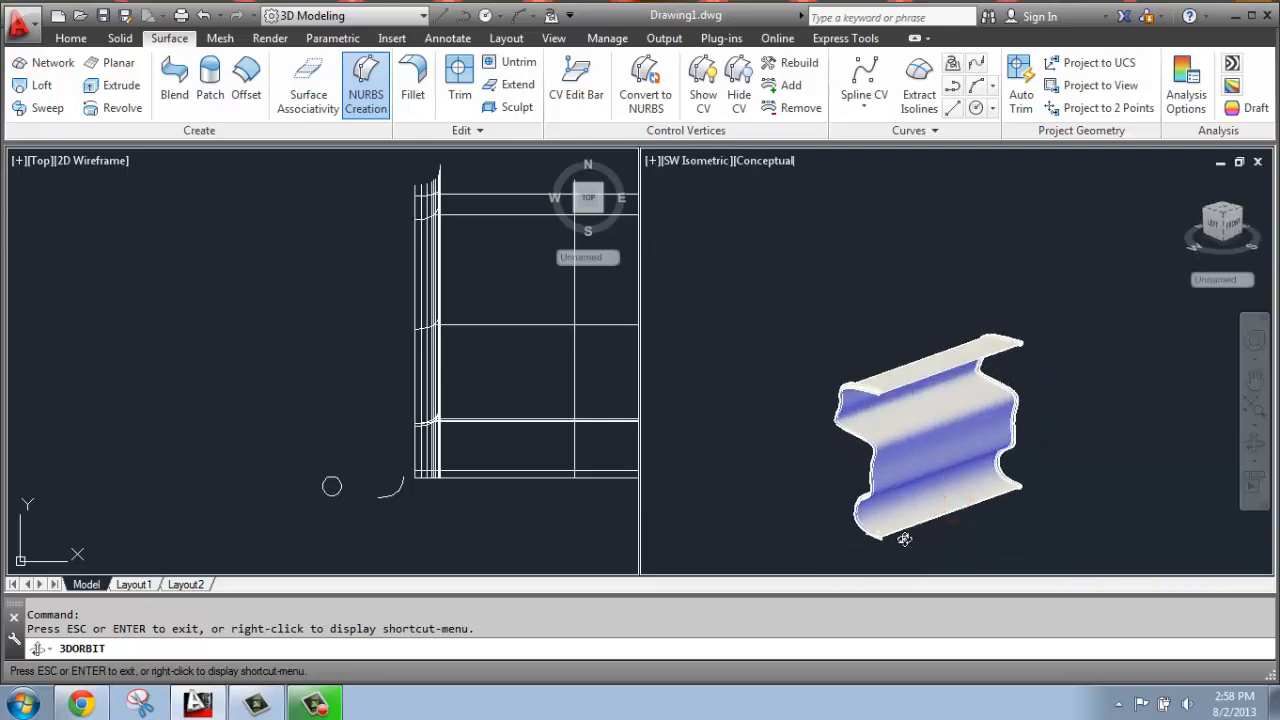
pyautogui.moveTo(904, 540); pyautogui.dragTo(870, 552)
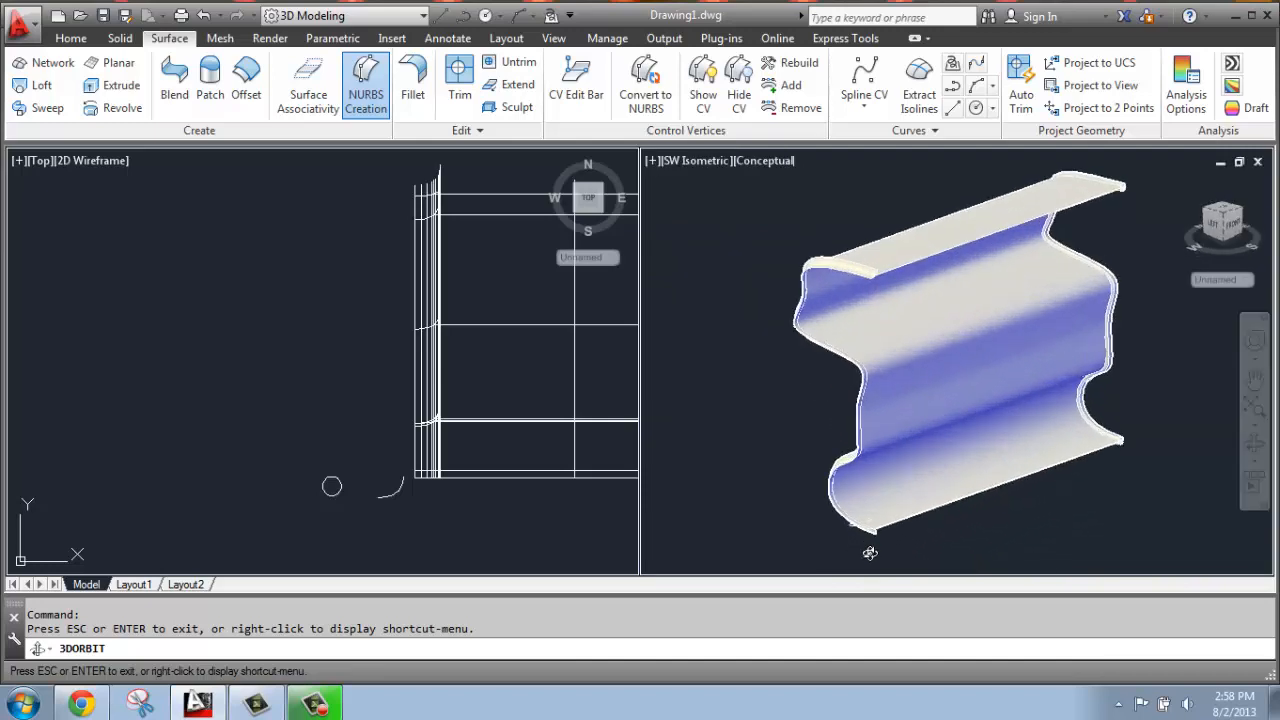